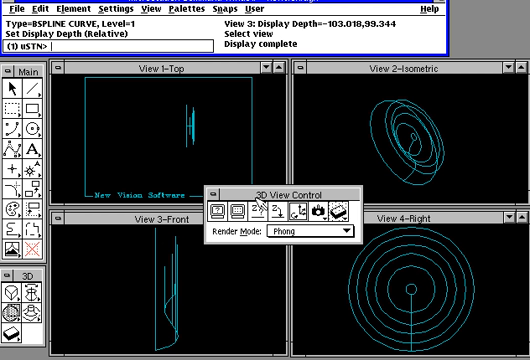
mouse_move(237, 279)
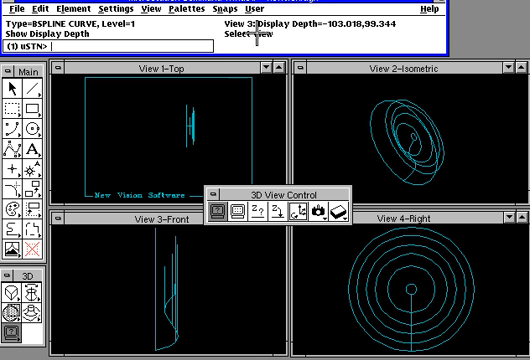
mouse_move(338, 130)
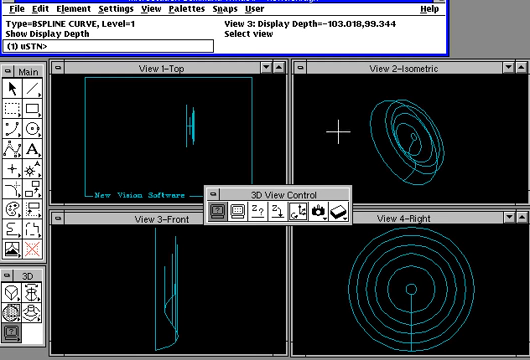
mouse_move(172, 105)
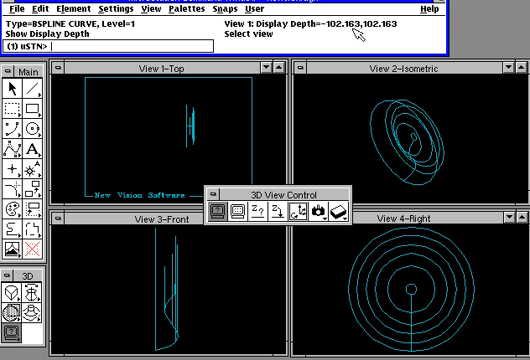
mouse_move(357, 33)
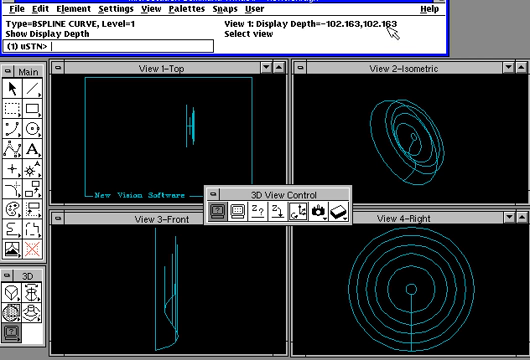
mouse_move(277, 157)
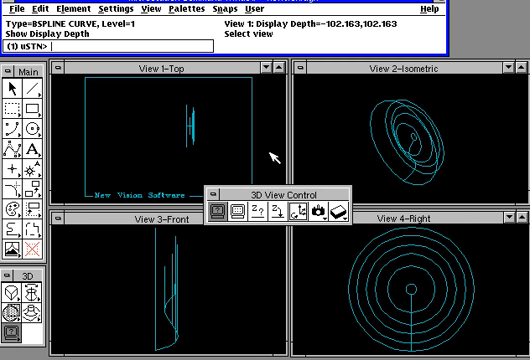